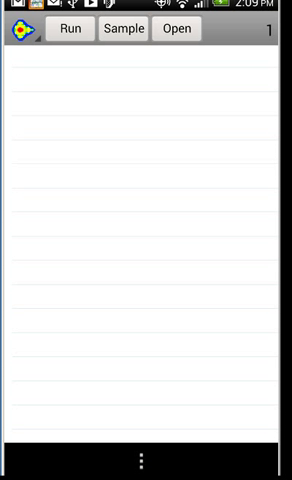
pyautogui.moveTo(144, 148)
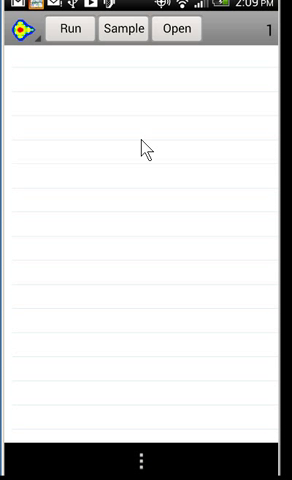
pyautogui.moveTo(152, 148)
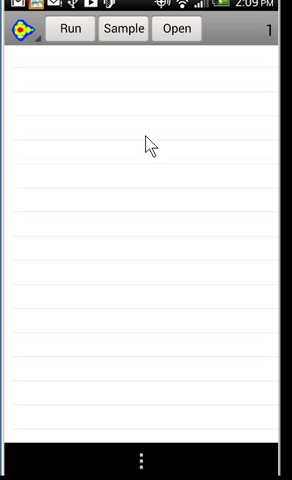
pyautogui.moveTo(156, 148)
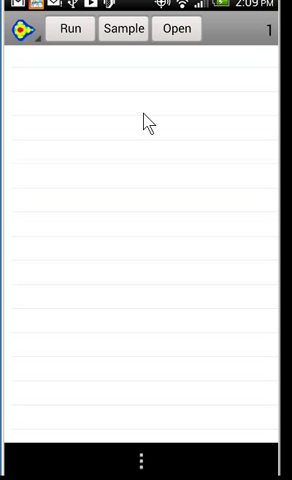
pyautogui.moveTo(124, 36)
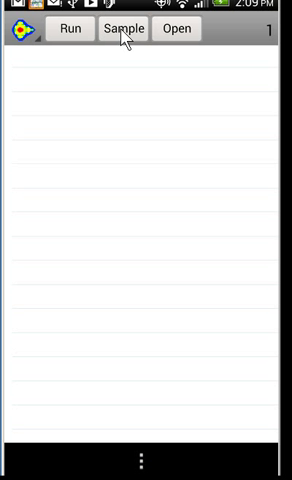
# Load the S.1 Linear Eqs. sample with its three equations into the editor
pyautogui.click(124, 28)
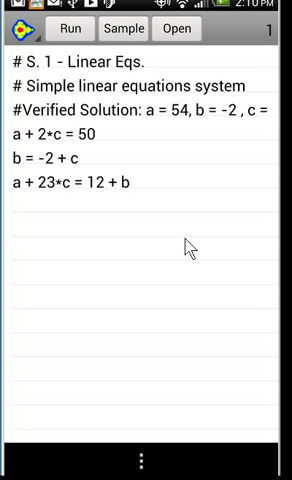
pyautogui.moveTo(184, 248)
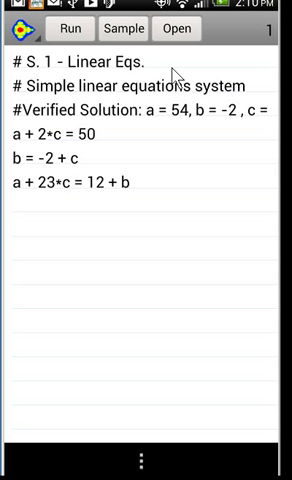
pyautogui.moveTo(182, 72)
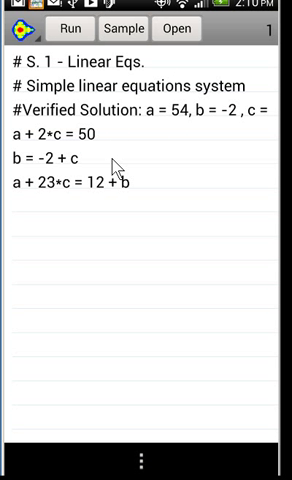
pyautogui.moveTo(148, 196)
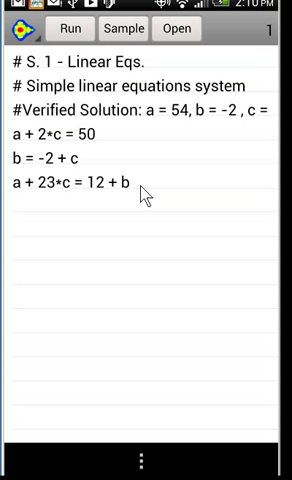
pyautogui.moveTo(150, 190)
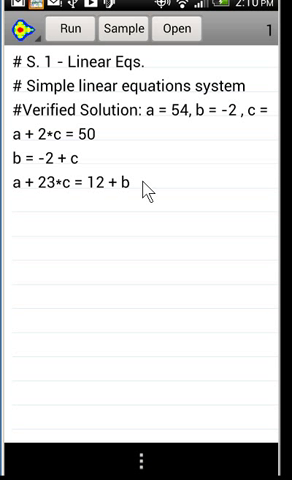
pyautogui.moveTo(180, 156)
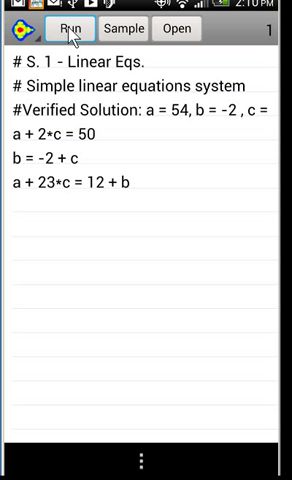
pyautogui.click(68, 28)
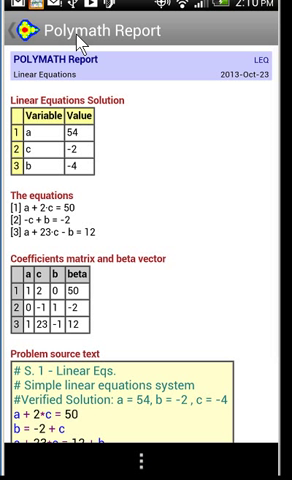
pyautogui.moveTo(220, 180)
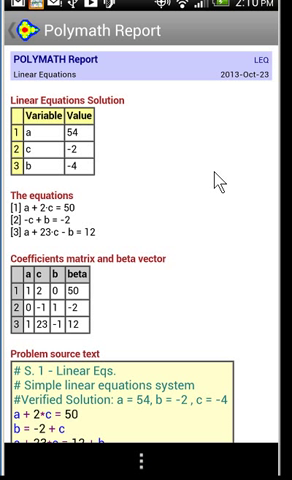
pyautogui.moveTo(222, 180)
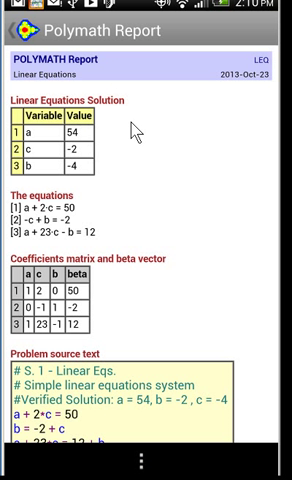
pyautogui.moveTo(128, 136)
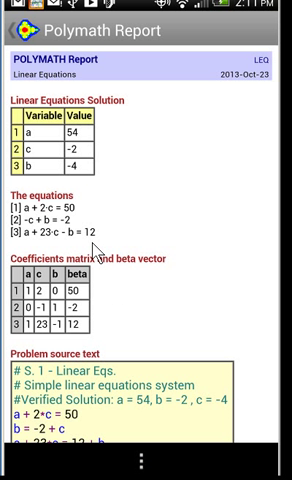
pyautogui.moveTo(196, 318)
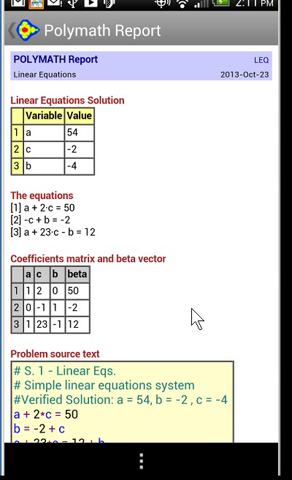
pyautogui.scroll(-3)
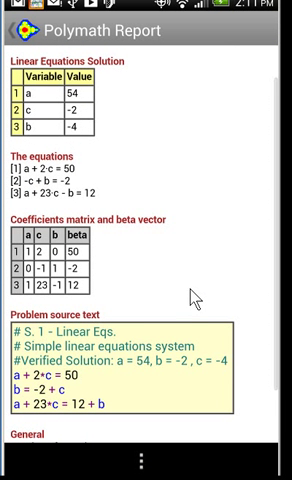
pyautogui.scroll(-3)
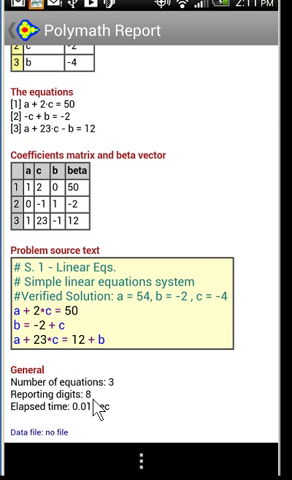
pyautogui.moveTo(92, 422)
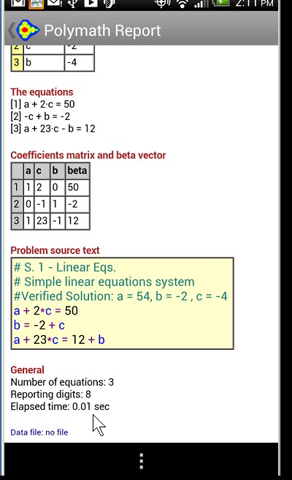
pyautogui.moveTo(170, 404)
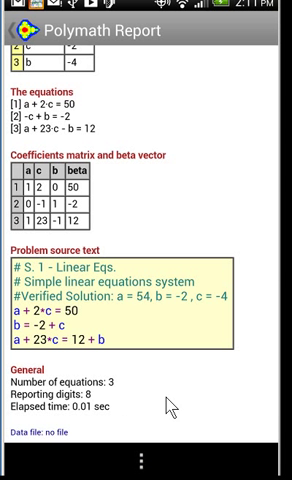
pyautogui.scroll(-3)
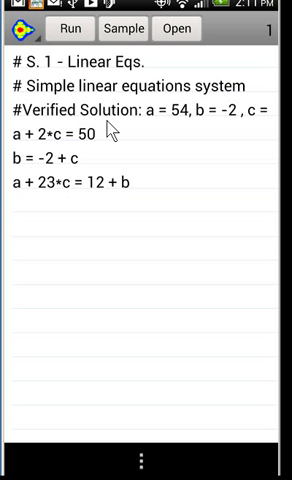
pyautogui.moveTo(148, 324)
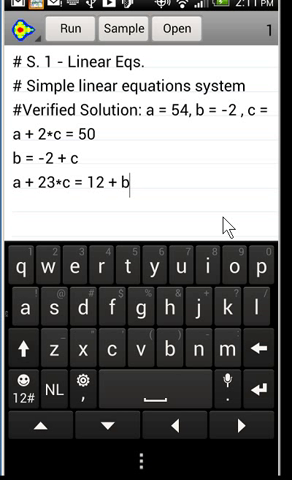
pyautogui.moveTo(222, 228)
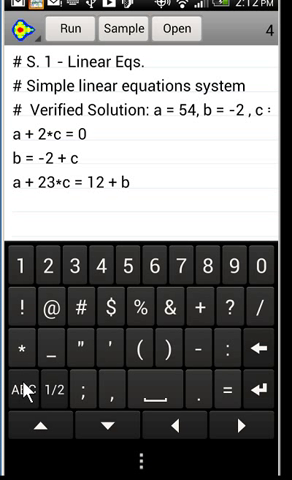
# Edit the equations so the first reads a + 2*c = 100 and the third ends 12 − 2*b
pyautogui.write('100')
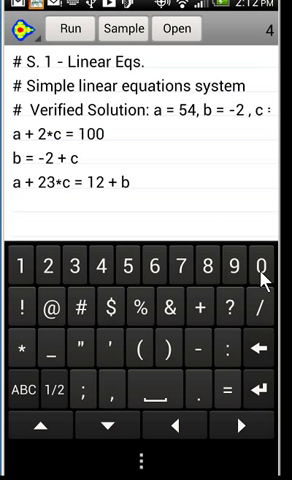
pyautogui.moveTo(118, 190)
pyautogui.write('-')
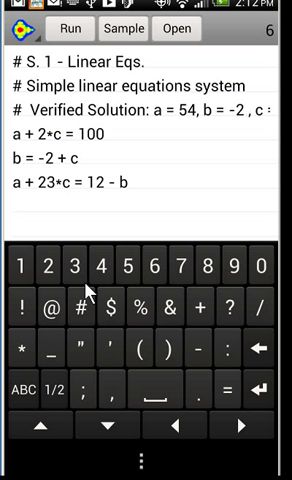
pyautogui.write('2*')
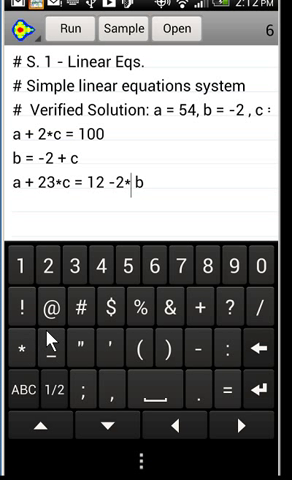
pyautogui.moveTo(150, 204)
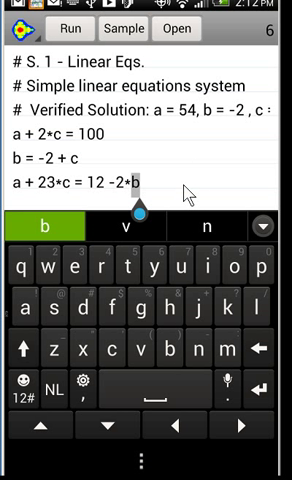
pyautogui.moveTo(204, 192)
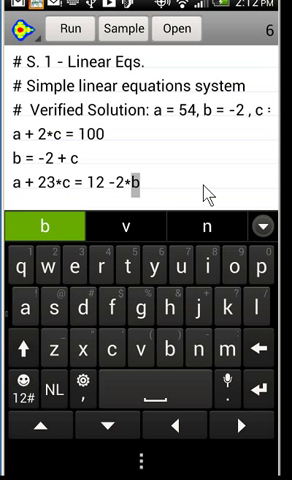
pyautogui.moveTo(210, 192)
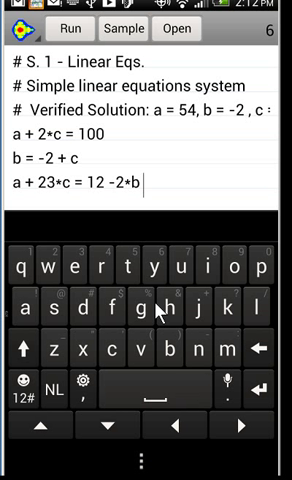
pyautogui.moveTo(118, 132)
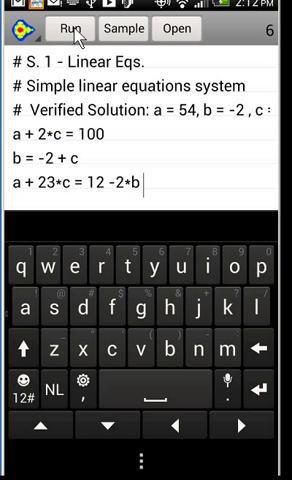
# Run the edited linear system, getting a ≈ 107.3 in the Polymath Report
pyautogui.click(64, 28)
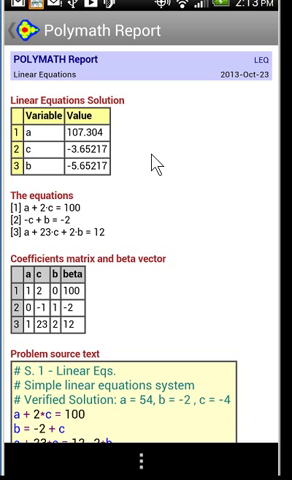
pyautogui.moveTo(206, 202)
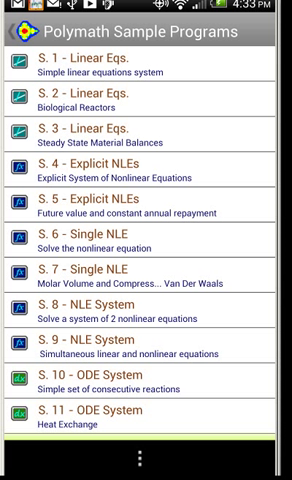
pyautogui.moveTo(84, 222)
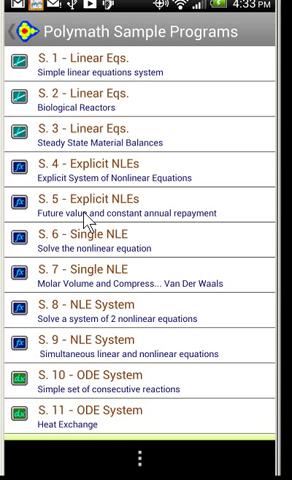
pyautogui.moveTo(88, 222)
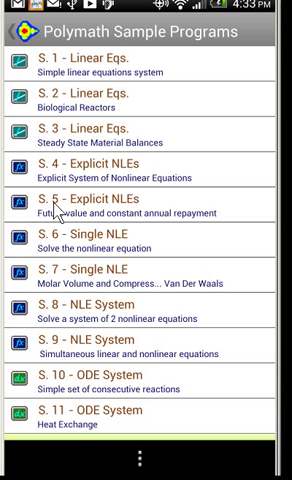
# Load the S.5 Explicit NLEs future value and loan annuity sample into the editor
pyautogui.click(146, 198)
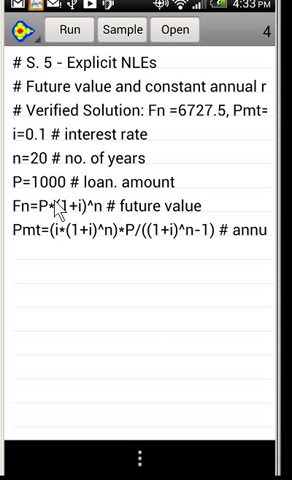
pyautogui.moveTo(28, 290)
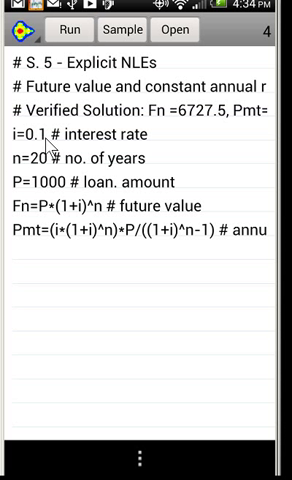
pyautogui.moveTo(44, 196)
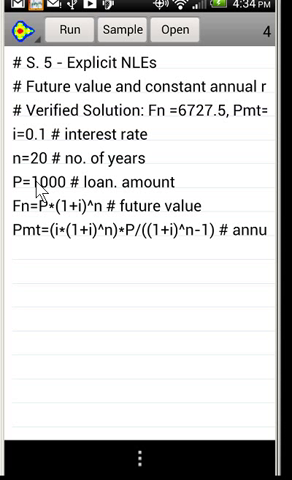
pyautogui.moveTo(76, 196)
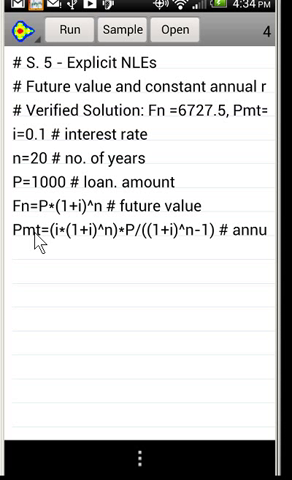
pyautogui.moveTo(50, 258)
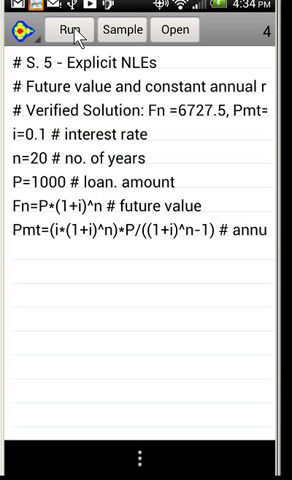
# Run the S.5 explicit equations, reporting Fn = 6727.5 and Pmt = 117.46
pyautogui.click(62, 28)
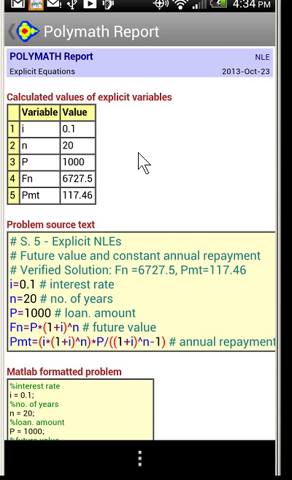
pyautogui.moveTo(82, 176)
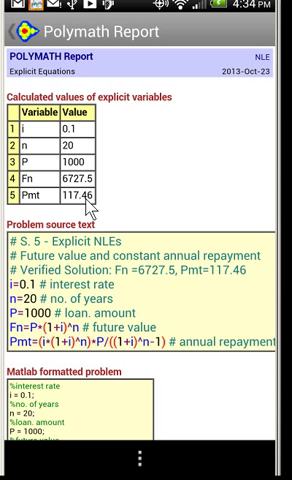
pyautogui.moveTo(96, 218)
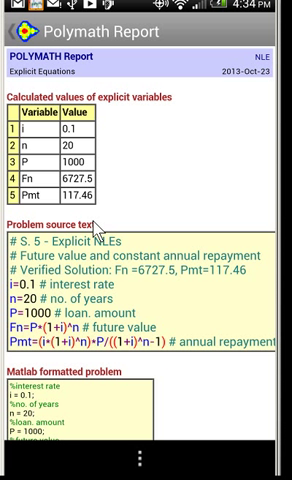
pyautogui.moveTo(136, 350)
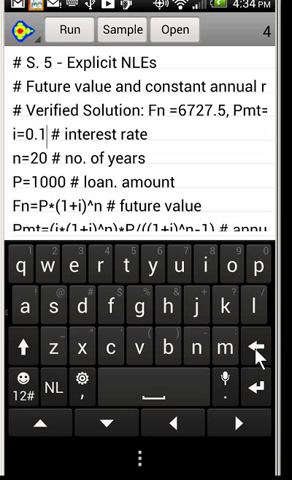
# Change i from 0.1 to 0.04 and re-run, giving Fn ≈ 2191.12 and Pmt ≈ 73.5818
pyautogui.press('BackSpace')
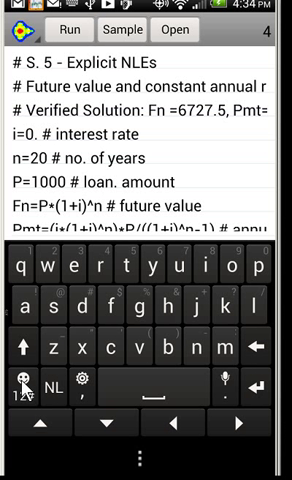
pyautogui.click(16, 396)
pyautogui.write('04')
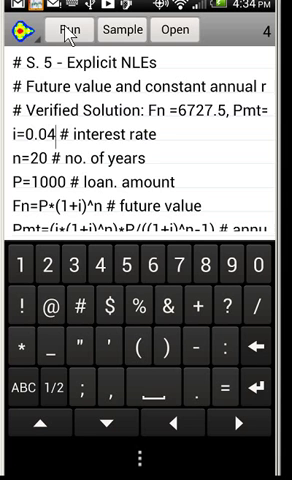
pyautogui.click(72, 30)
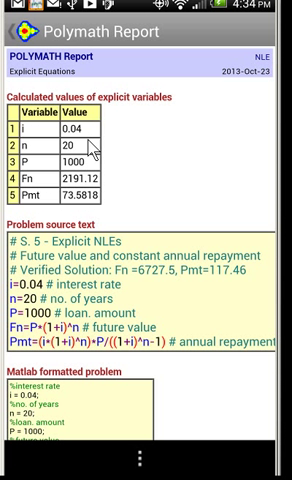
pyautogui.moveTo(84, 204)
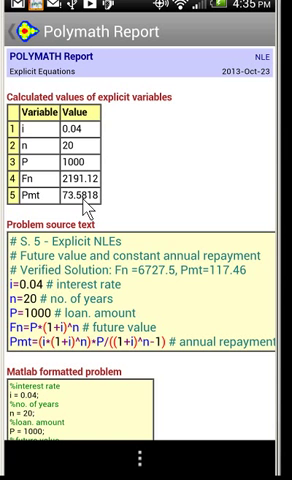
pyautogui.click(18, 24)
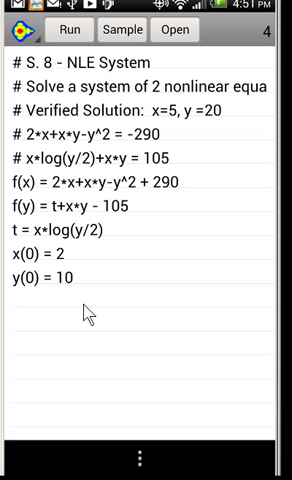
pyautogui.moveTo(230, 216)
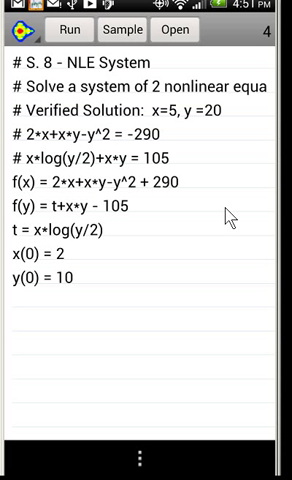
pyautogui.moveTo(228, 216)
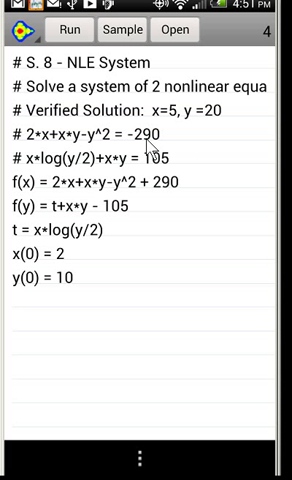
pyautogui.moveTo(180, 152)
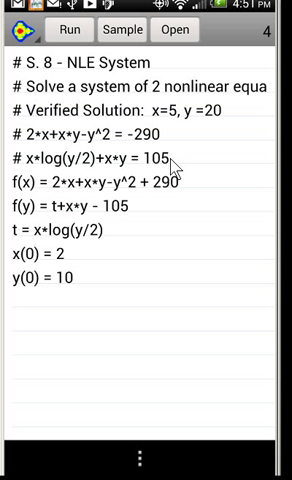
pyautogui.moveTo(184, 176)
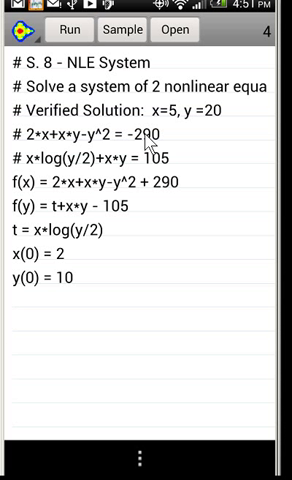
pyautogui.moveTo(116, 224)
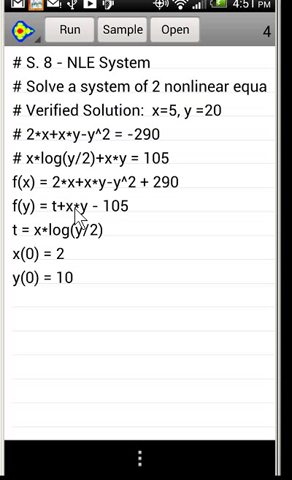
pyautogui.moveTo(140, 210)
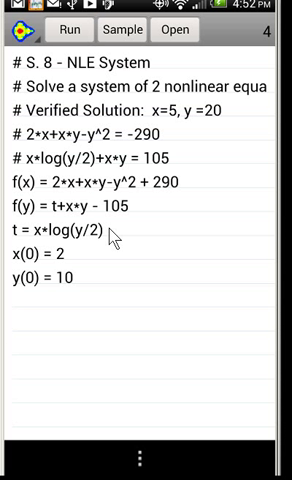
pyautogui.moveTo(88, 264)
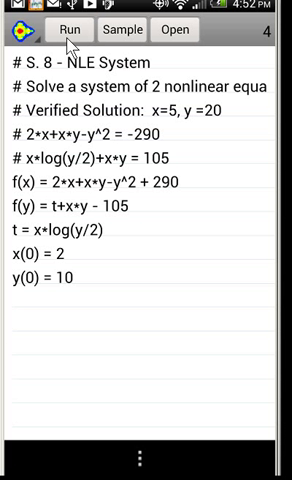
pyautogui.click(66, 28)
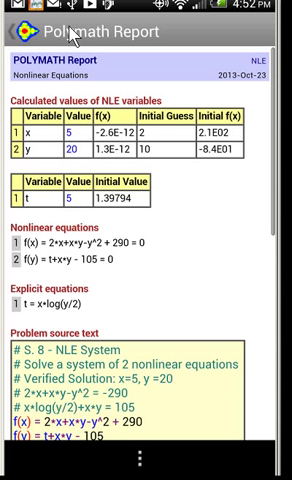
pyautogui.moveTo(192, 204)
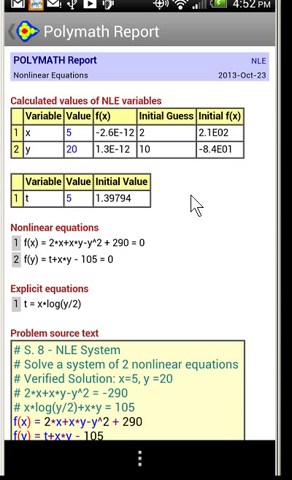
pyautogui.moveTo(196, 204)
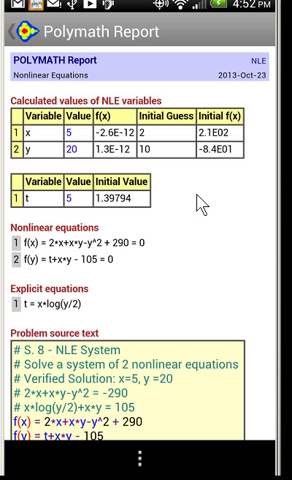
pyautogui.moveTo(84, 156)
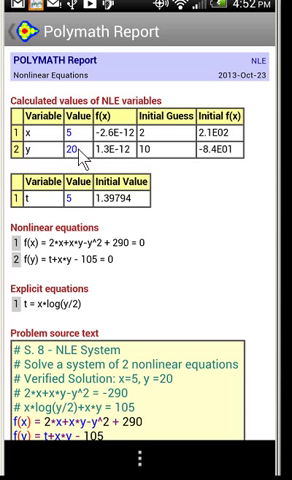
pyautogui.moveTo(118, 144)
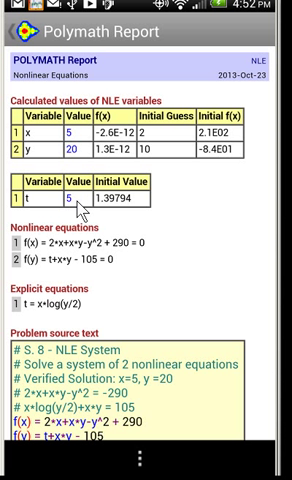
pyautogui.moveTo(156, 268)
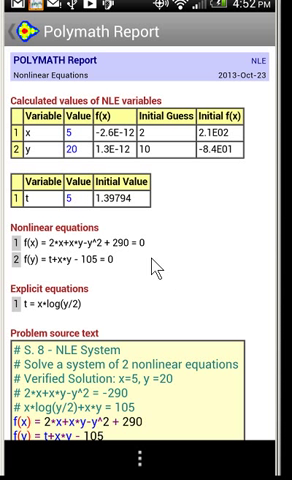
pyautogui.moveTo(184, 288)
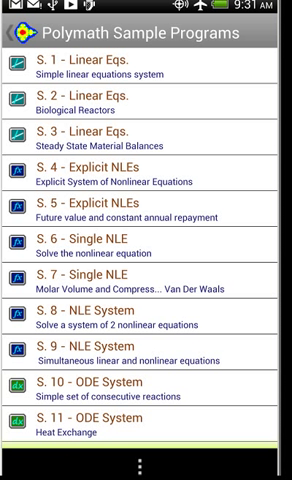
pyautogui.moveTo(104, 396)
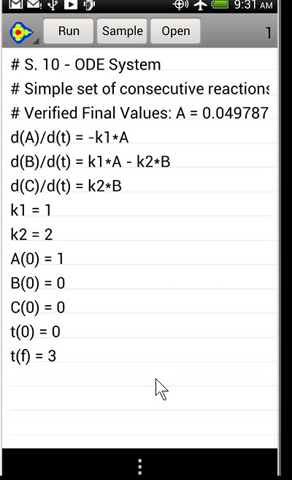
pyautogui.moveTo(158, 388)
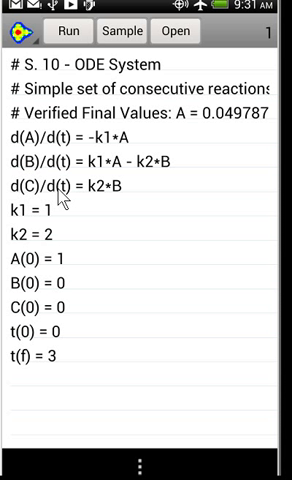
pyautogui.moveTo(60, 200)
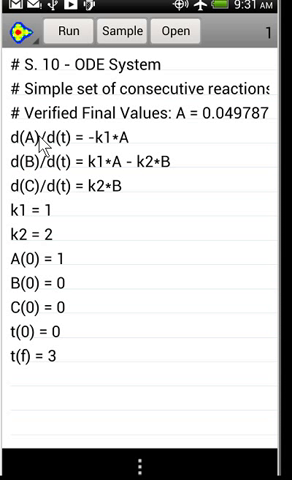
pyautogui.moveTo(52, 176)
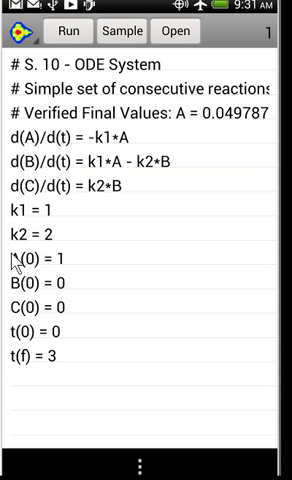
pyautogui.moveTo(80, 262)
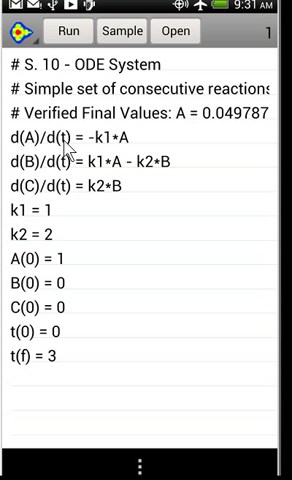
pyautogui.moveTo(64, 150)
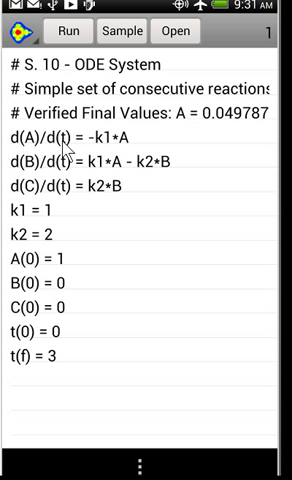
pyautogui.moveTo(76, 340)
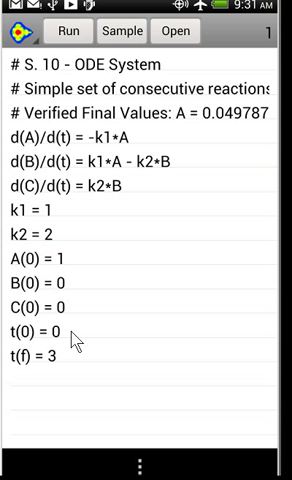
pyautogui.moveTo(70, 368)
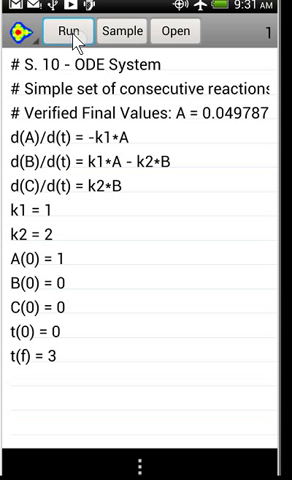
# Run the ODE system, reviewing final A ≈ 0.0498, B ≈ 0.0473, C ≈ 0.9029 and Matlab code
pyautogui.click(72, 30)
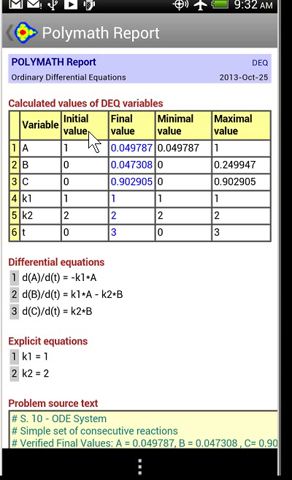
pyautogui.moveTo(140, 150)
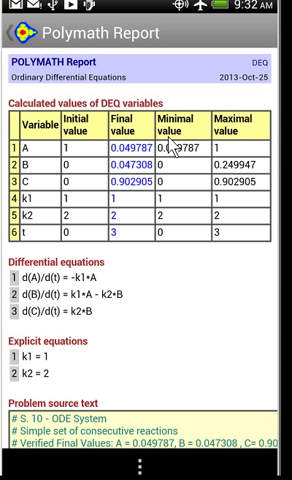
pyautogui.moveTo(234, 144)
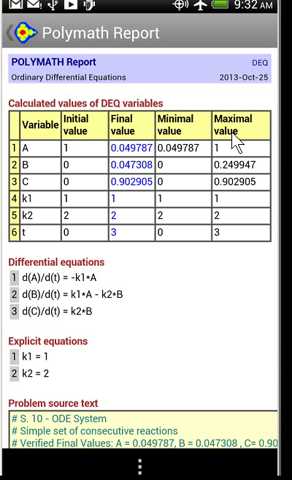
pyautogui.moveTo(196, 246)
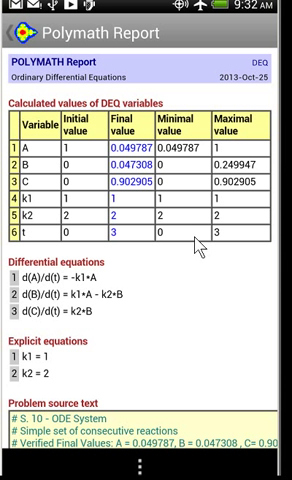
pyautogui.scroll(-3)
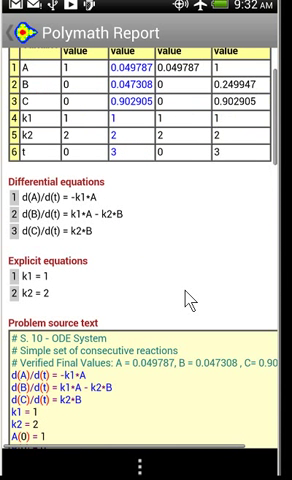
pyautogui.scroll(-3)
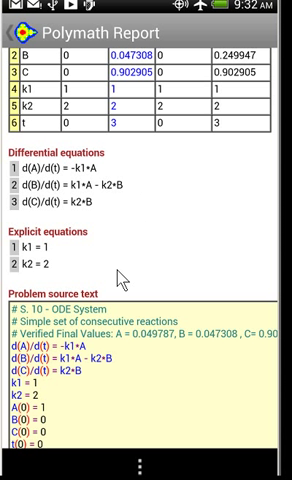
pyautogui.moveTo(184, 260)
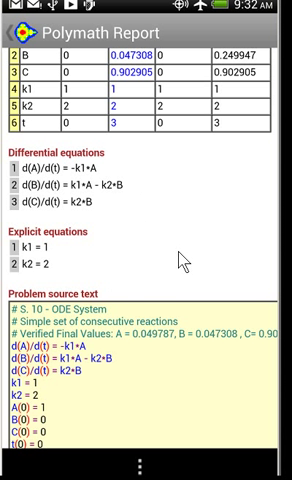
pyautogui.scroll(-3)
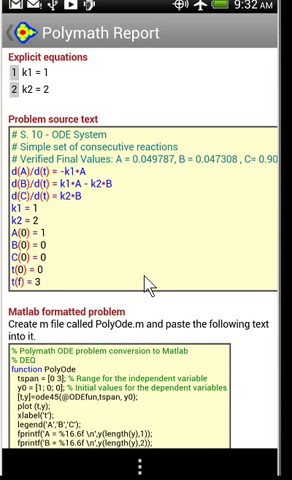
pyautogui.scroll(-3)
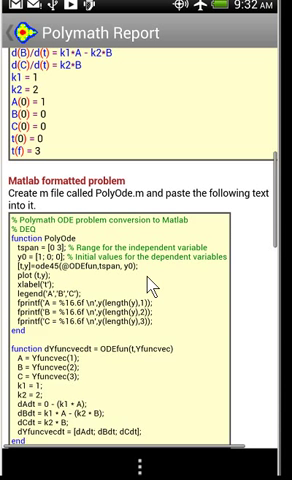
pyautogui.scroll(-3)
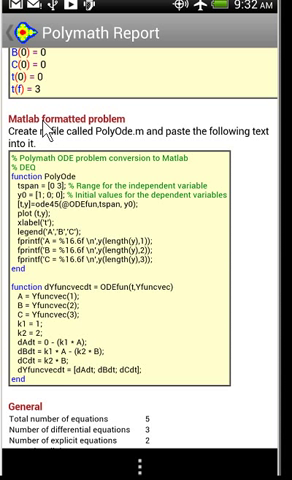
pyautogui.moveTo(138, 182)
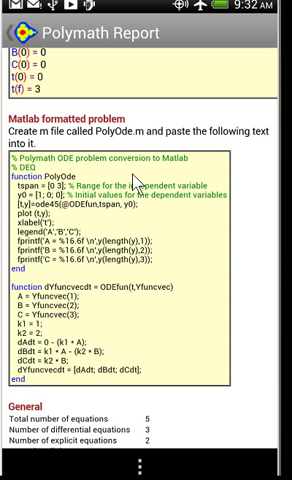
pyautogui.moveTo(144, 380)
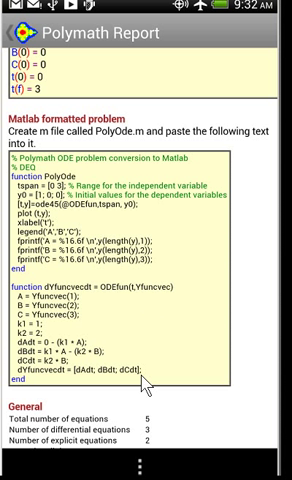
pyautogui.moveTo(156, 384)
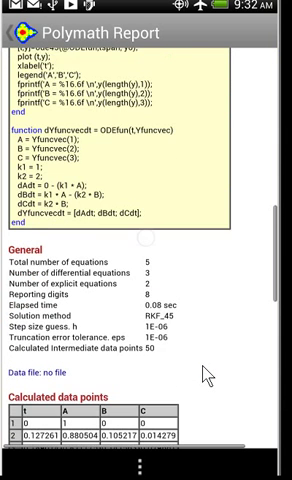
pyautogui.scroll(-3)
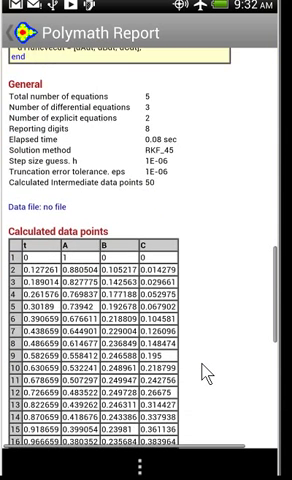
pyautogui.scroll(-3)
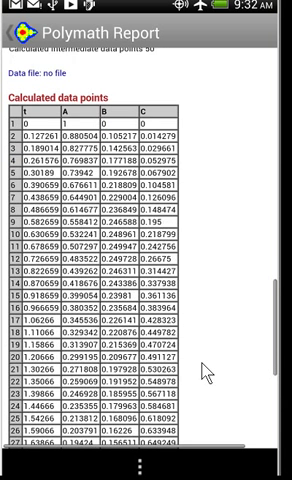
pyautogui.scroll(-3)
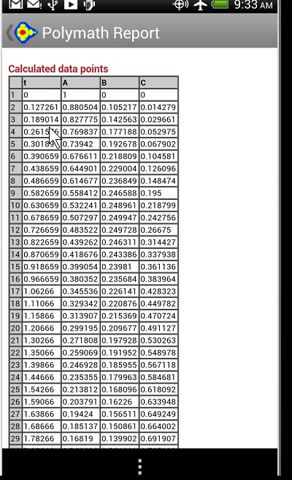
pyautogui.moveTo(52, 132)
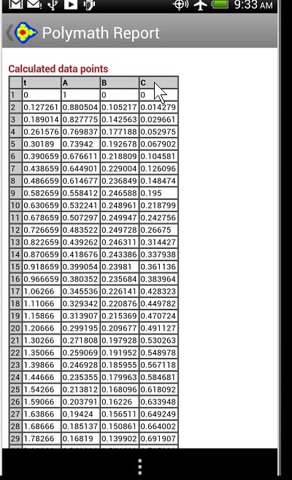
pyautogui.moveTo(190, 462)
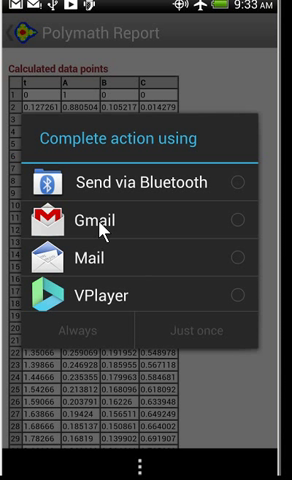
pyautogui.moveTo(128, 222)
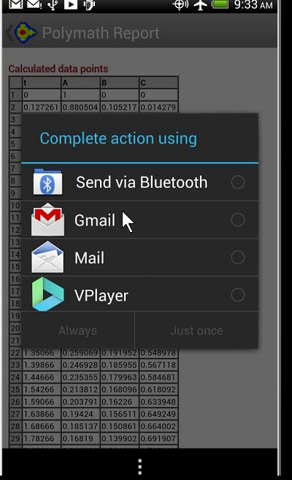
pyautogui.moveTo(88, 268)
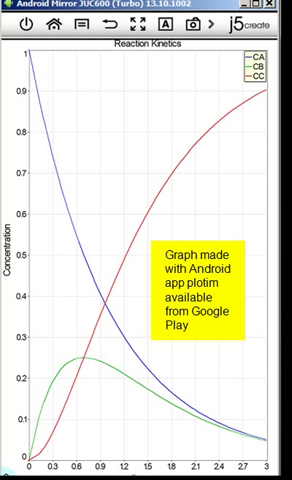
pyautogui.moveTo(252, 312)
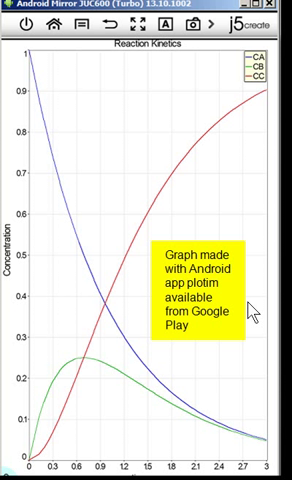
pyautogui.moveTo(204, 310)
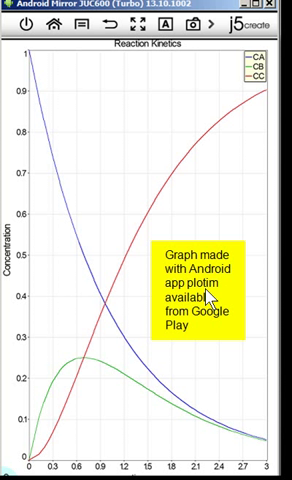
pyautogui.moveTo(224, 350)
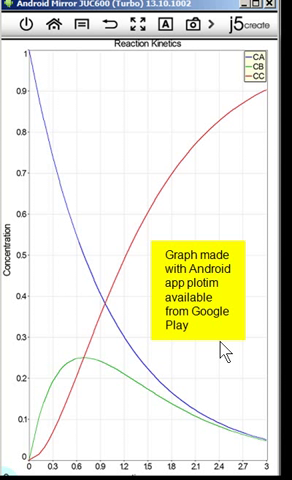
pyautogui.moveTo(70, 436)
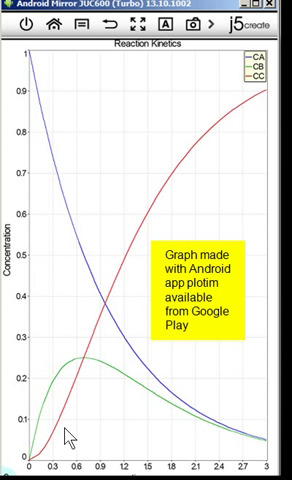
pyautogui.moveTo(68, 436)
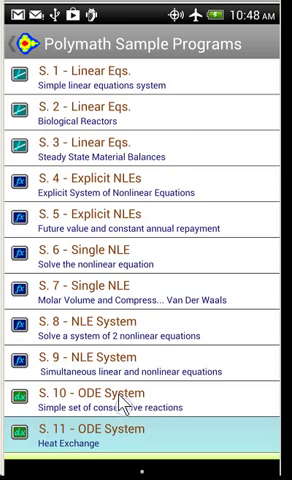
# Scroll the sample list to reach S.12(a), the BOD vs Time polyfit program
pyautogui.scroll(-3)
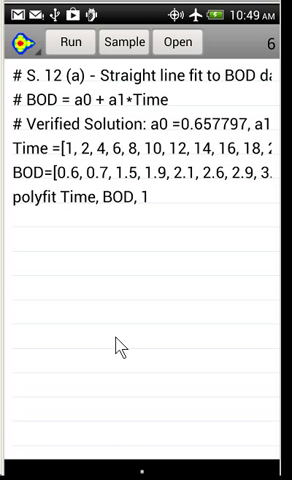
pyautogui.moveTo(116, 150)
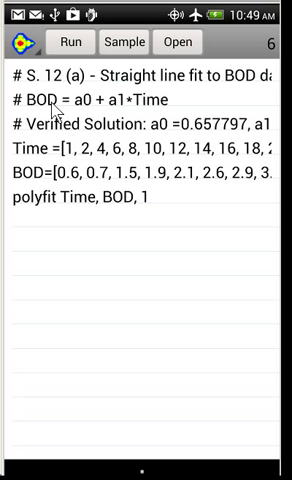
pyautogui.moveTo(152, 110)
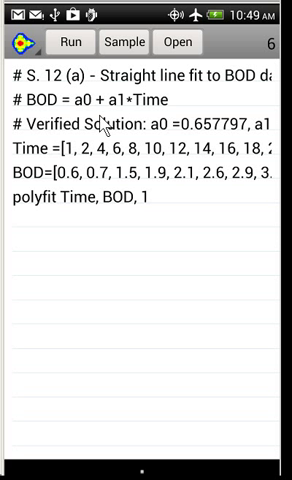
pyautogui.moveTo(140, 156)
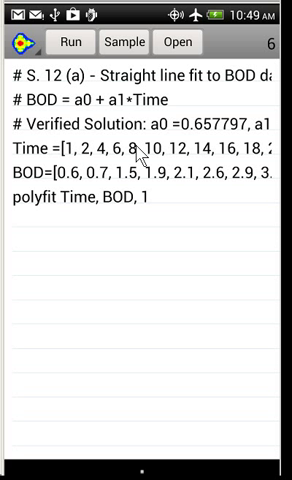
pyautogui.moveTo(256, 152)
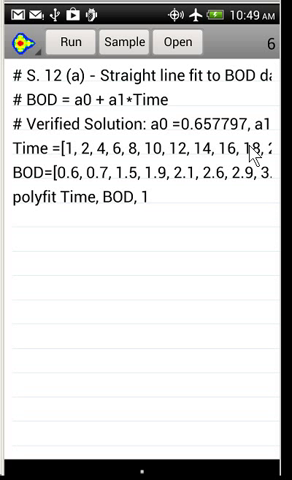
pyautogui.moveTo(38, 184)
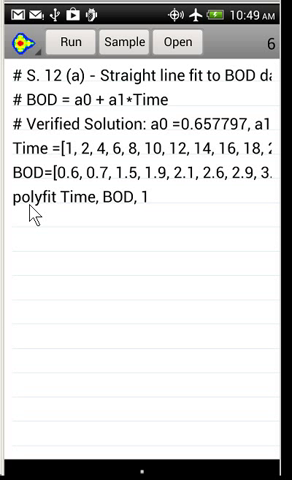
pyautogui.moveTo(112, 212)
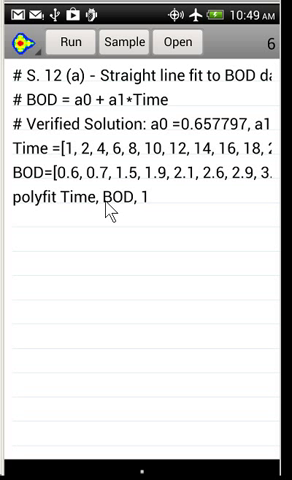
pyautogui.moveTo(112, 212)
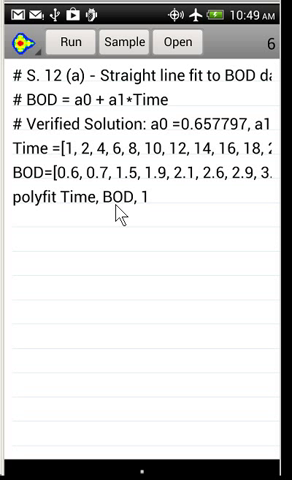
pyautogui.moveTo(152, 212)
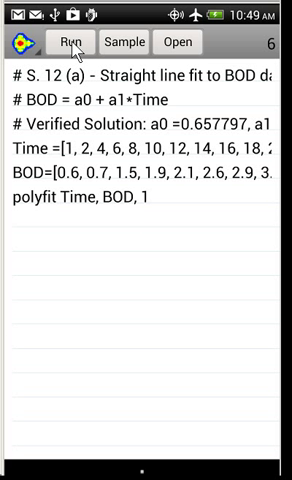
# Run the polyfit, reporting a0 ≈ 0.6578, a1 ≈ 0.1781 and R^2 ≈ 0.947
pyautogui.click(70, 42)
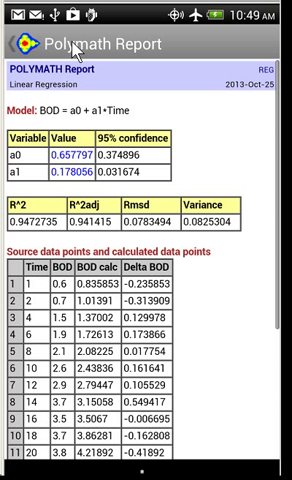
pyautogui.moveTo(140, 110)
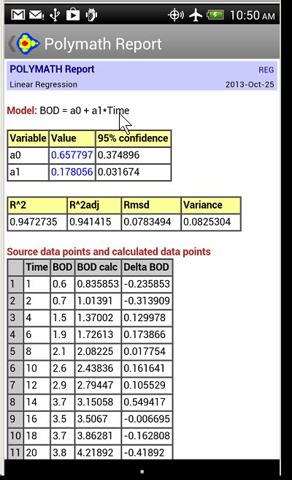
pyautogui.moveTo(40, 164)
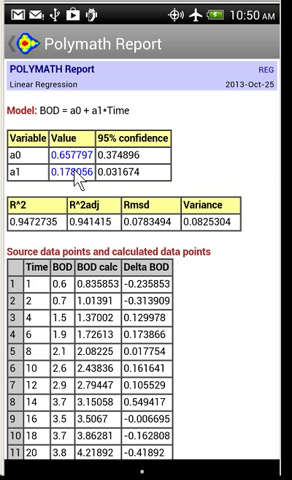
pyautogui.moveTo(128, 160)
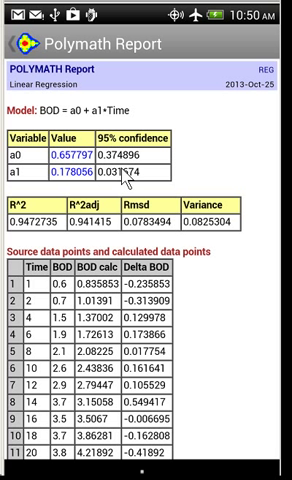
pyautogui.moveTo(140, 216)
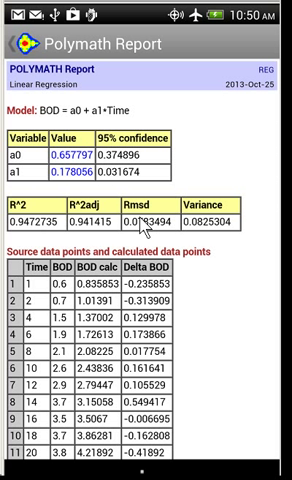
pyautogui.moveTo(212, 218)
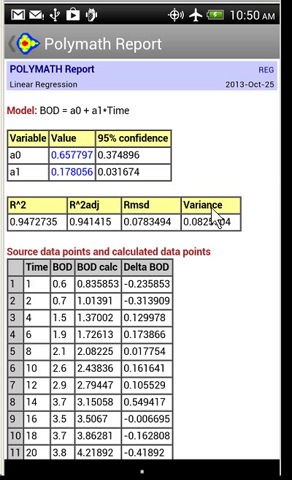
pyautogui.moveTo(212, 282)
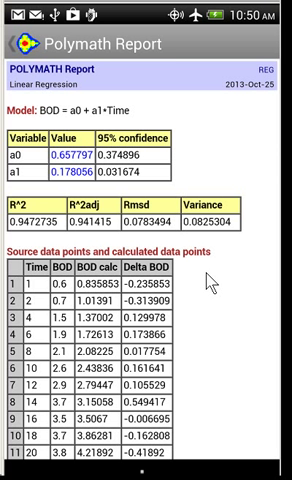
pyautogui.scroll(-3)
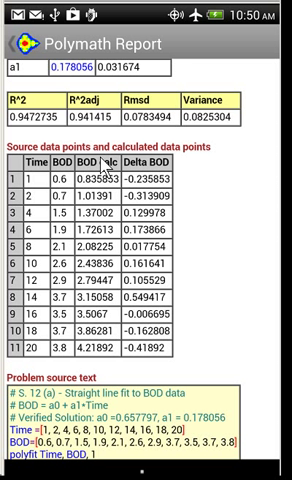
pyautogui.moveTo(228, 268)
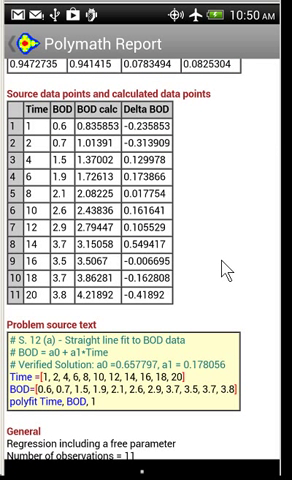
pyautogui.moveTo(132, 404)
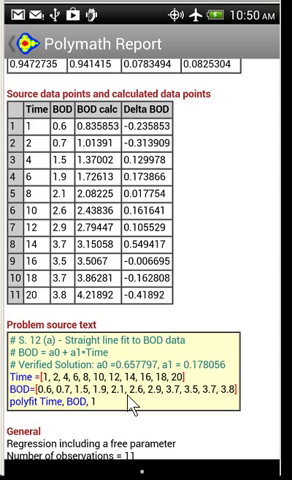